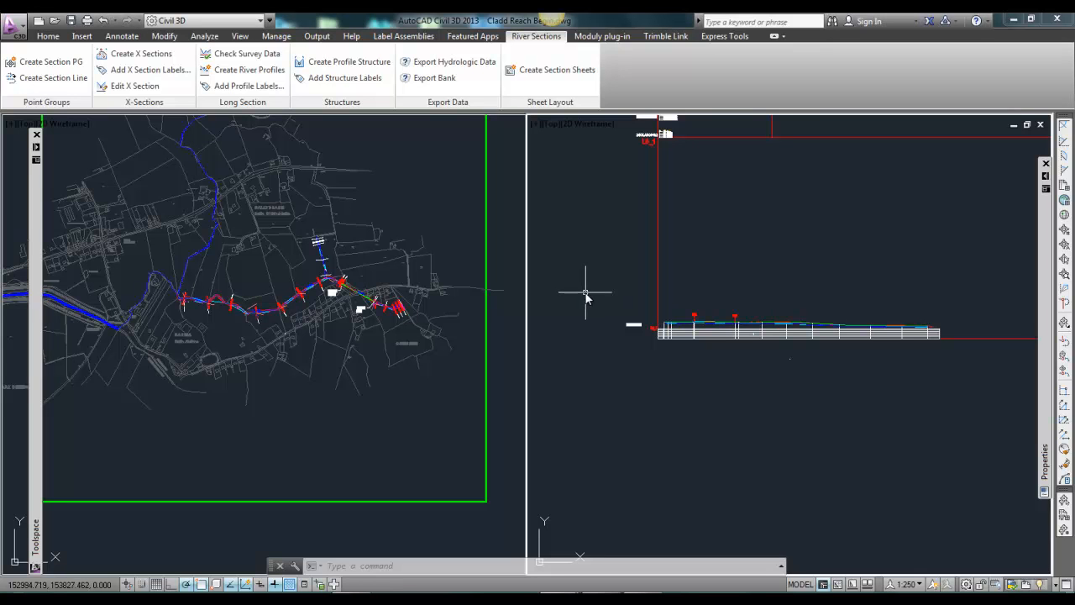
pyautogui.moveTo(605, 294)
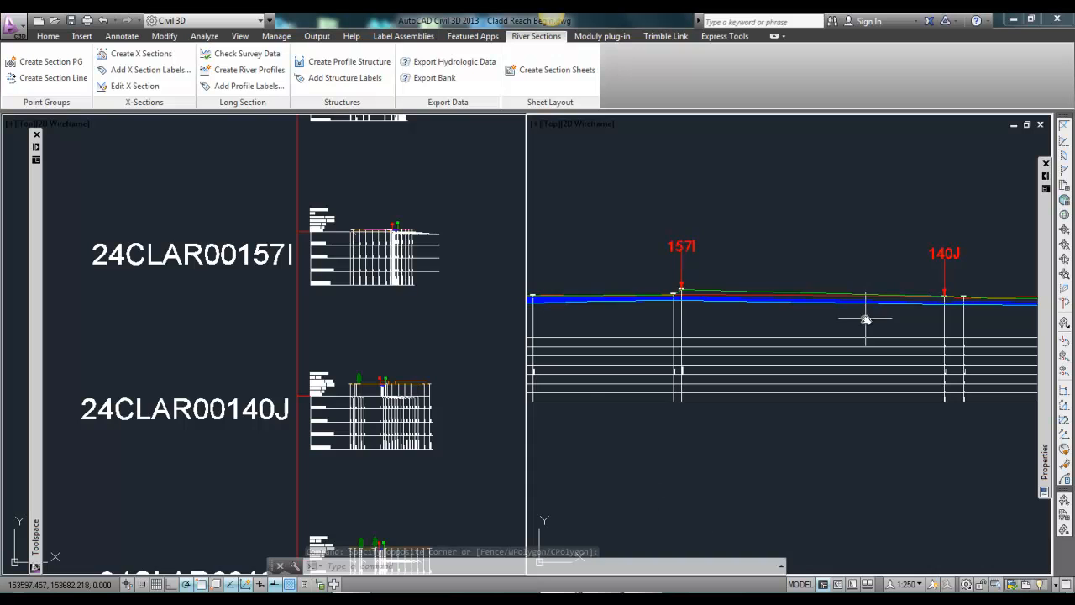
pyautogui.moveTo(546, 247)
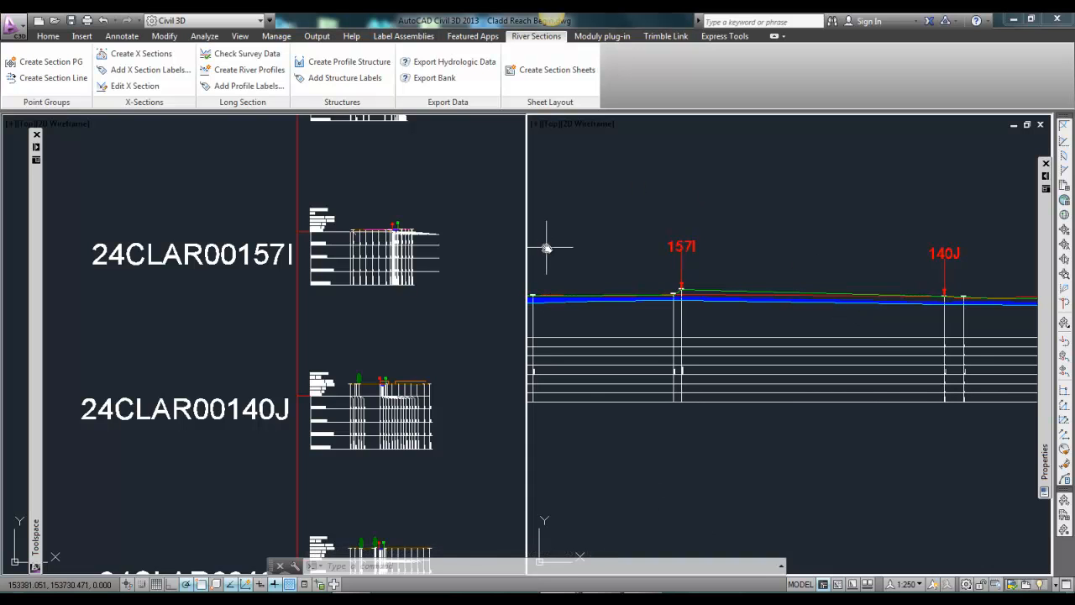
pyautogui.moveTo(389, 120)
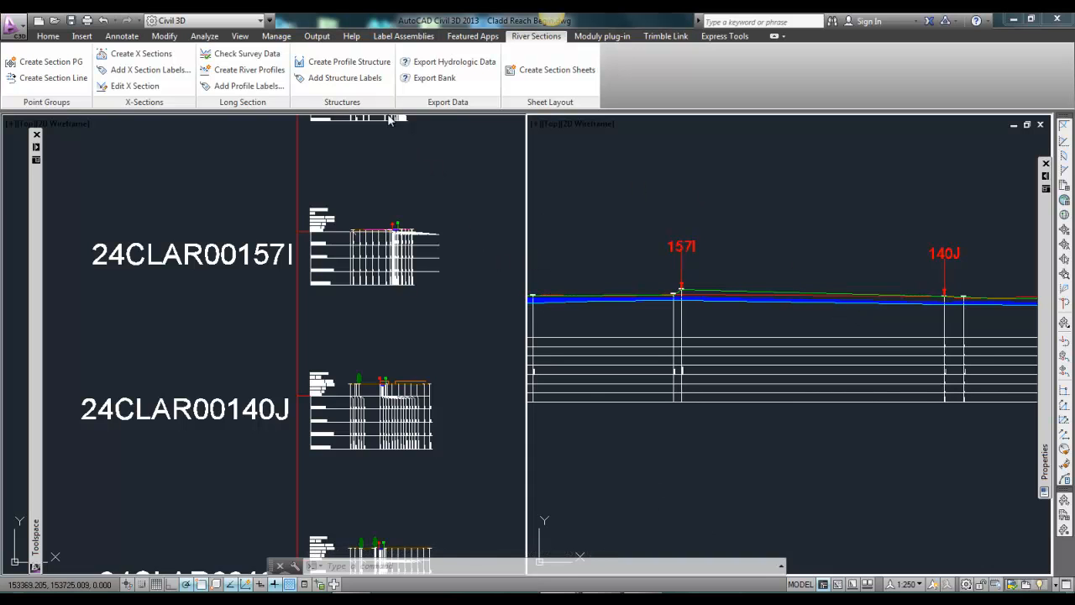
pyautogui.moveTo(347, 61)
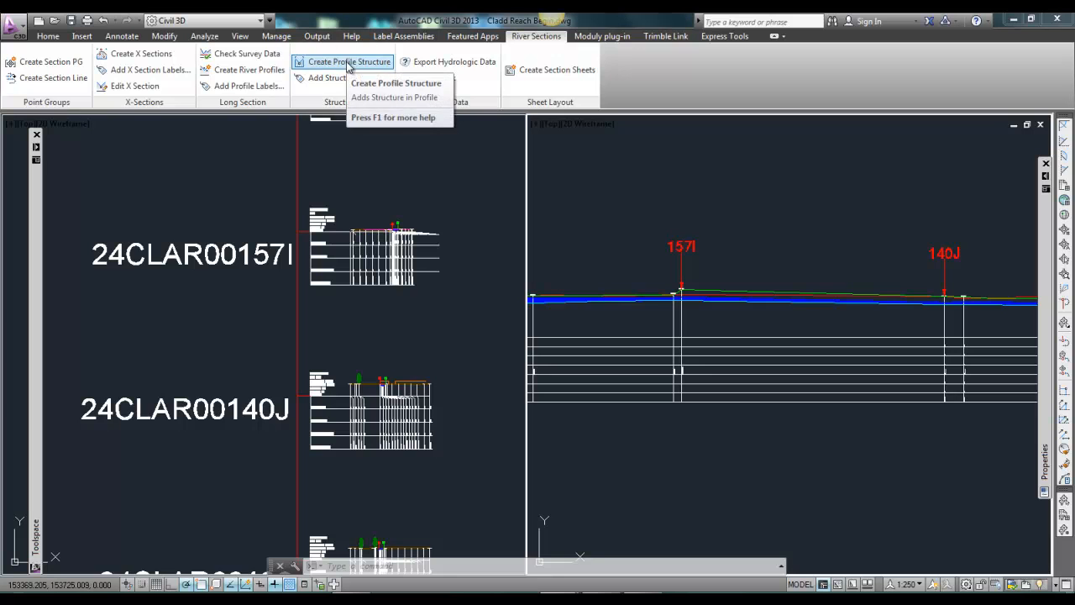
# - Launch Create Profile Structure on the river profile and show its Culvert settings
pyautogui.click(343, 61)
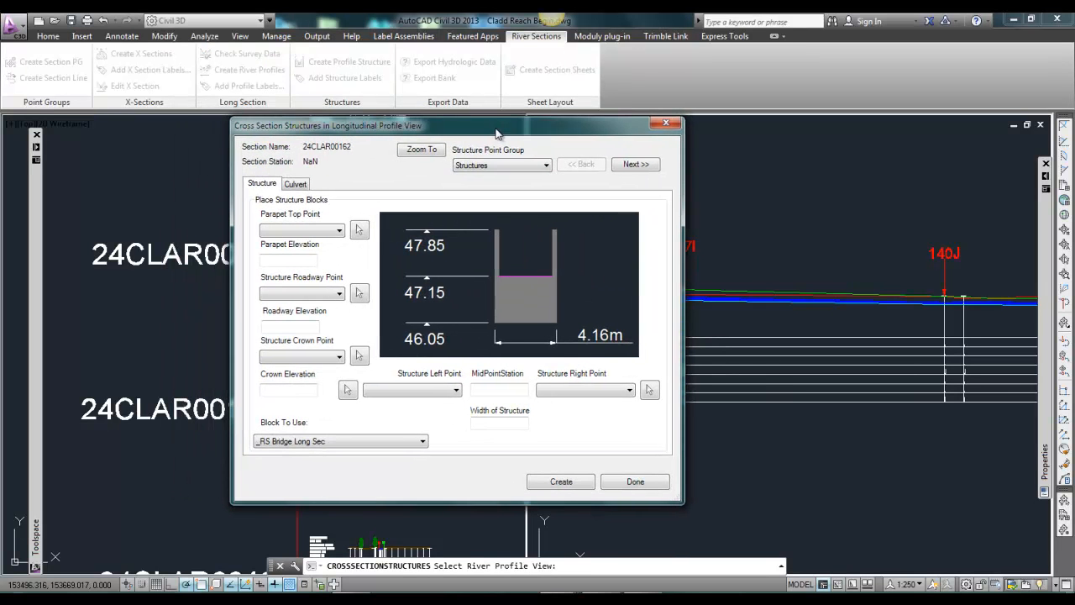
pyautogui.click(294, 183)
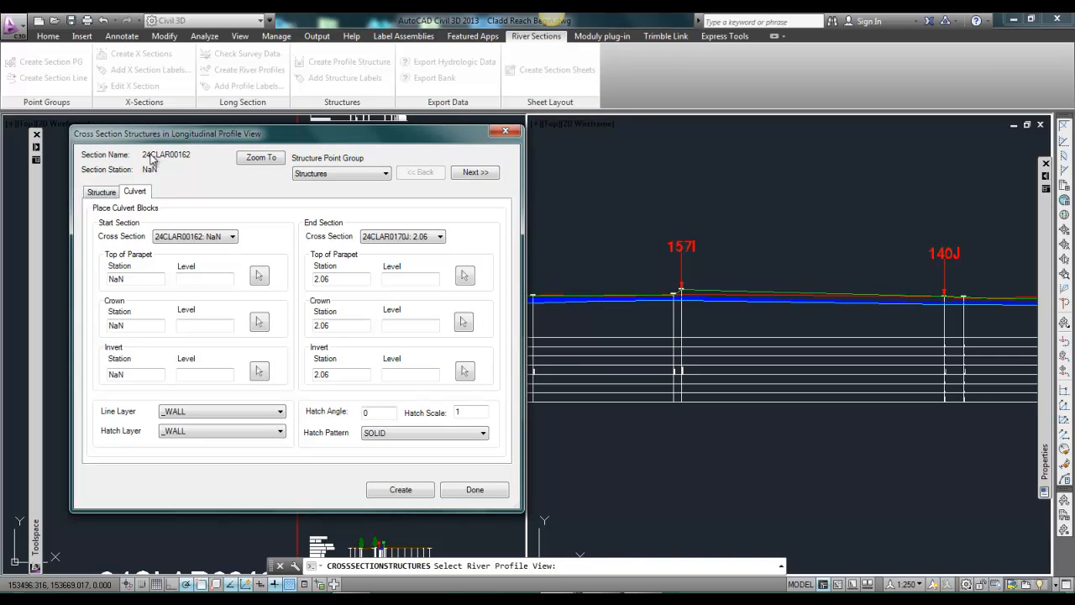
pyautogui.moveTo(162, 161)
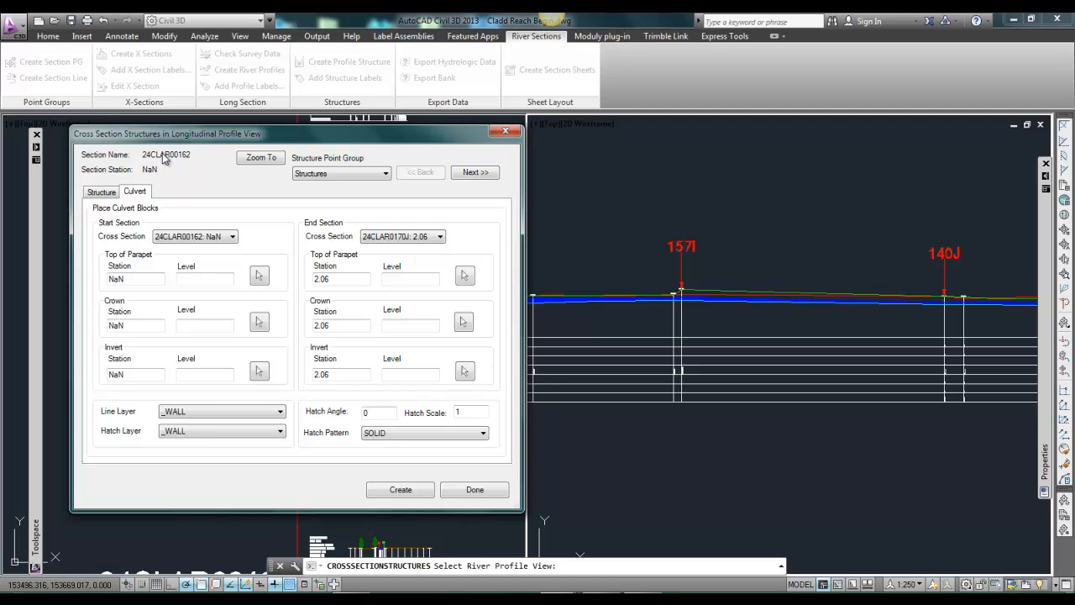
pyautogui.moveTo(172, 161)
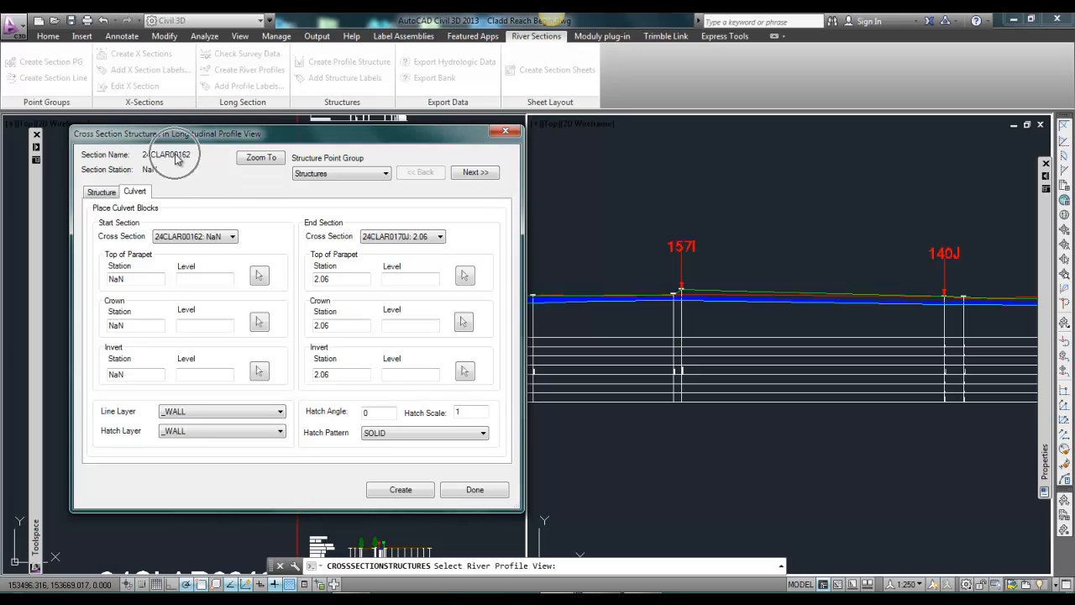
# - Step to section 24CLAR00140J, make it the culvert's end section, and begin picking its parapet level
pyautogui.click(475, 172)
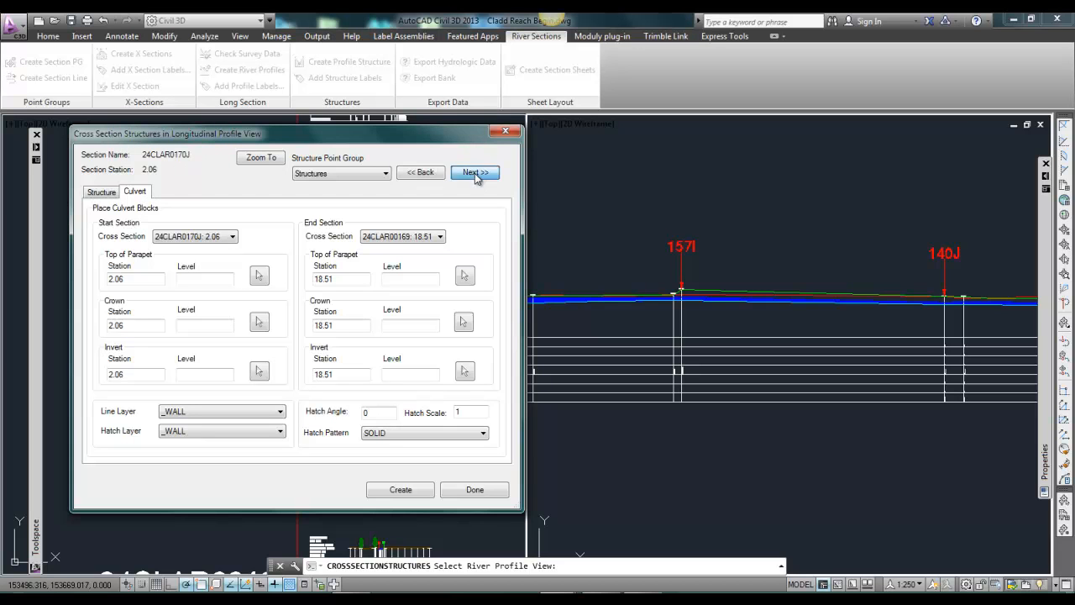
pyautogui.click(474, 172)
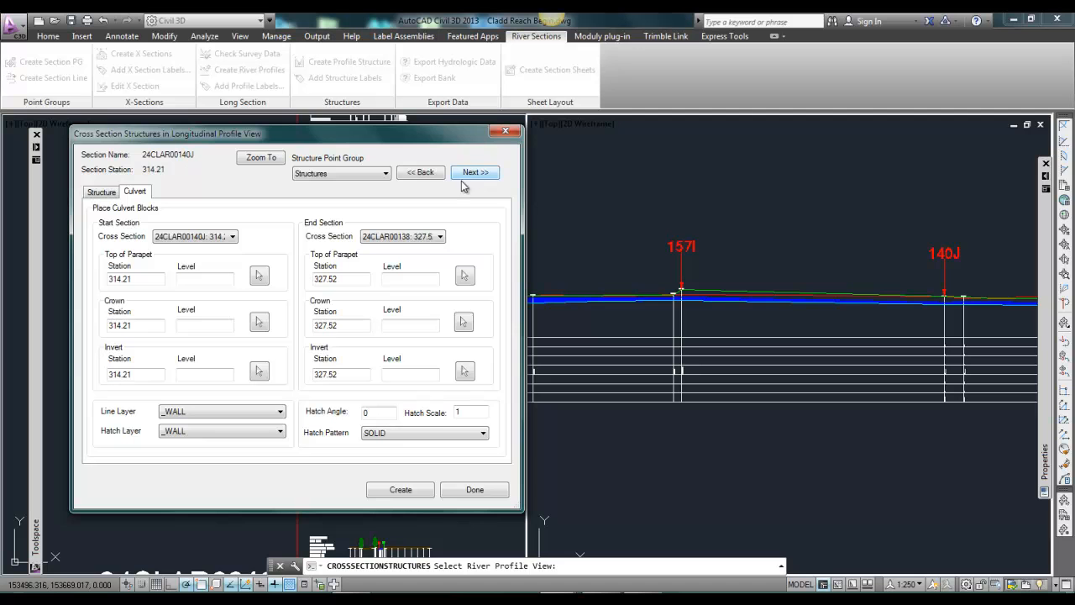
pyautogui.click(399, 236)
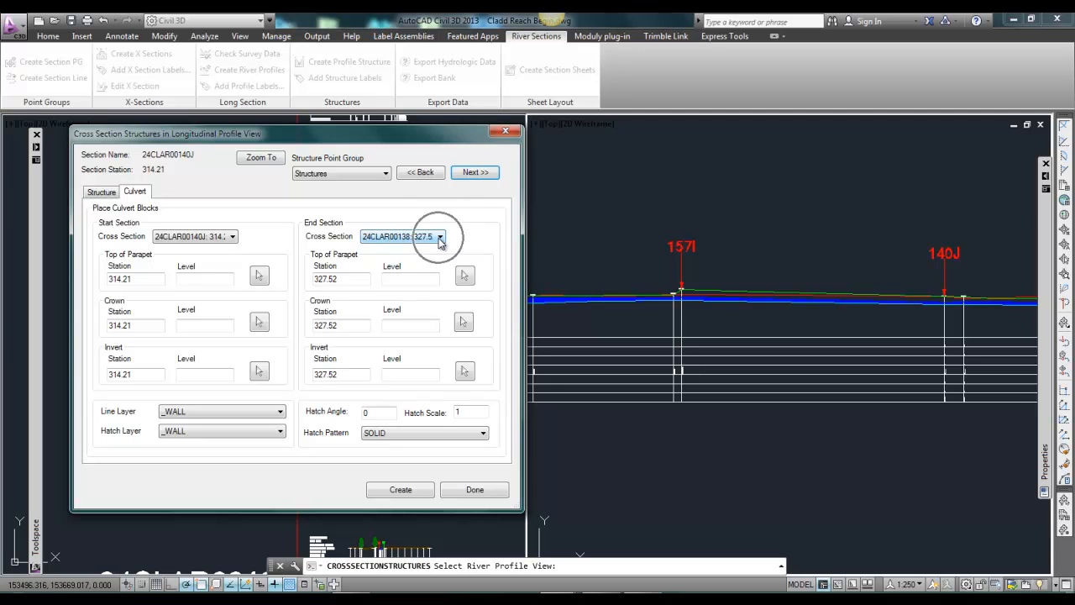
pyautogui.click(440, 236)
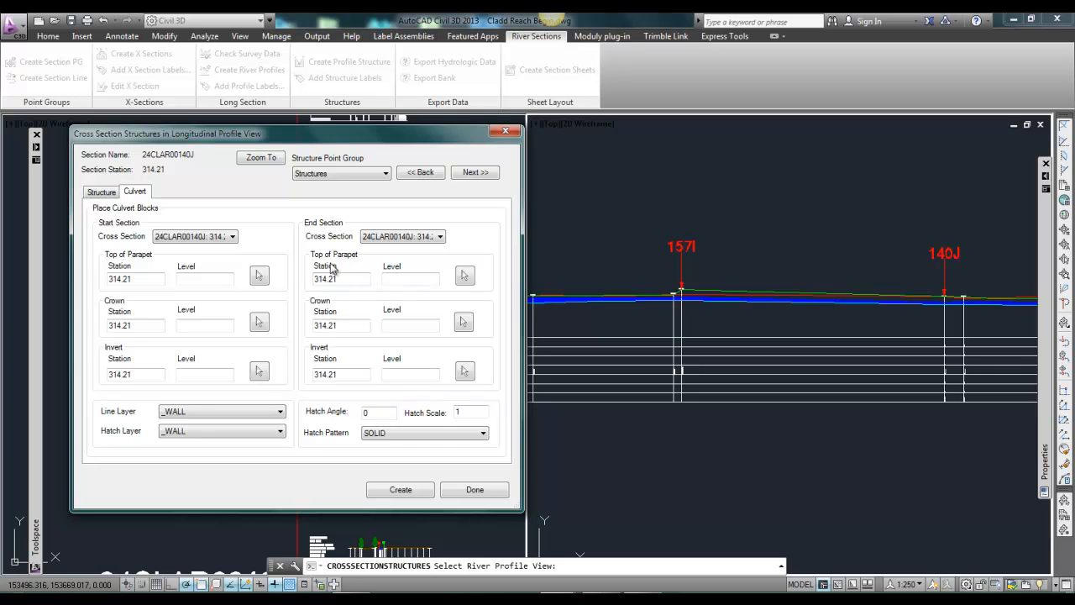
pyautogui.click(410, 325)
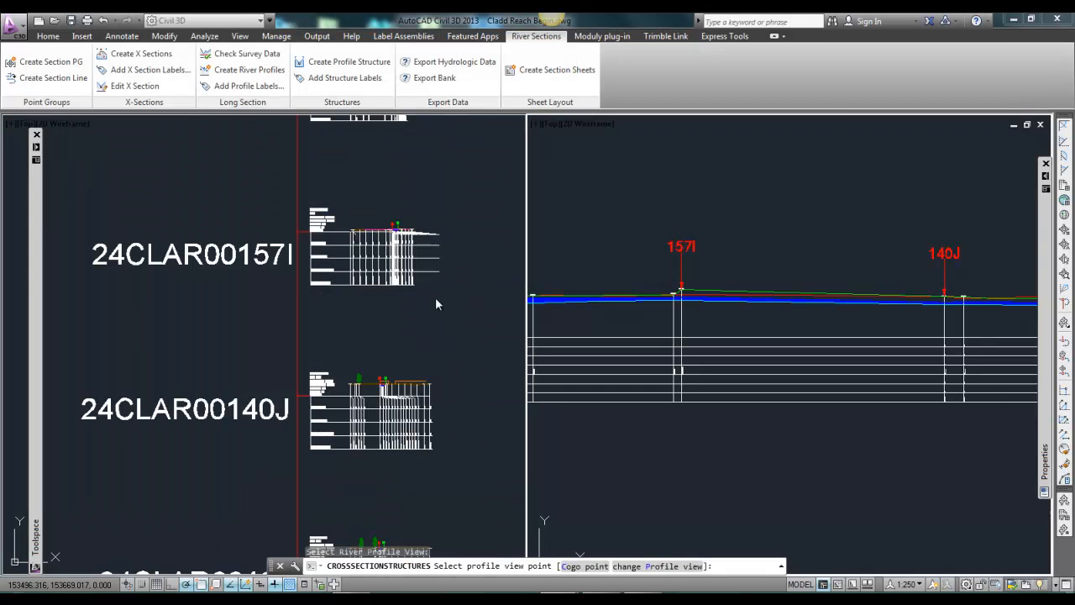
# - Pick parapet 10.74, crown 10.37 and invert 9.47 on the zoomed 140J cross section
pyautogui.scroll(-3)
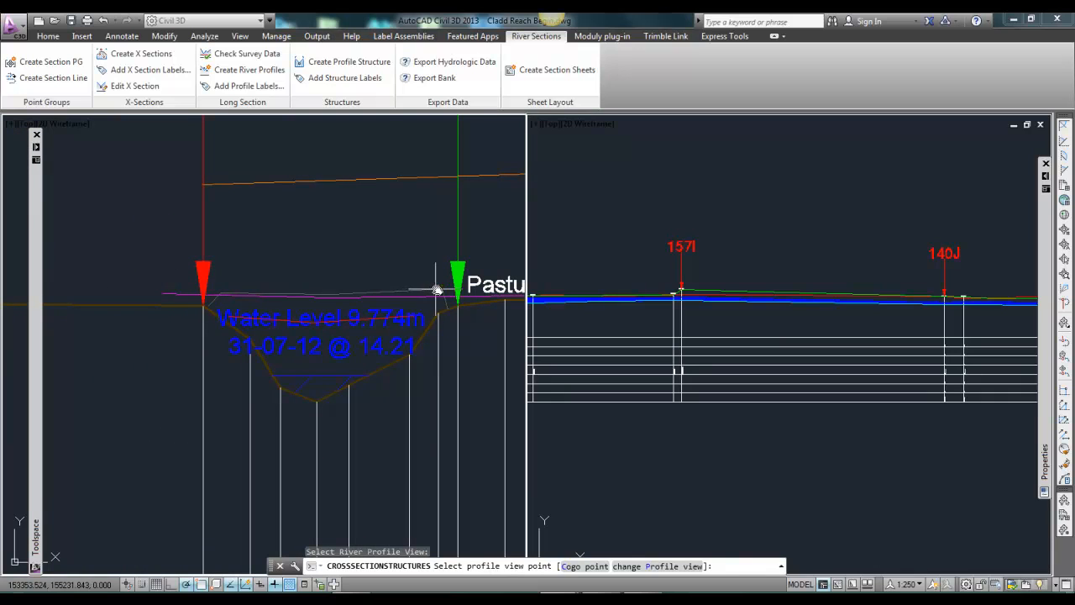
pyautogui.moveTo(441, 292)
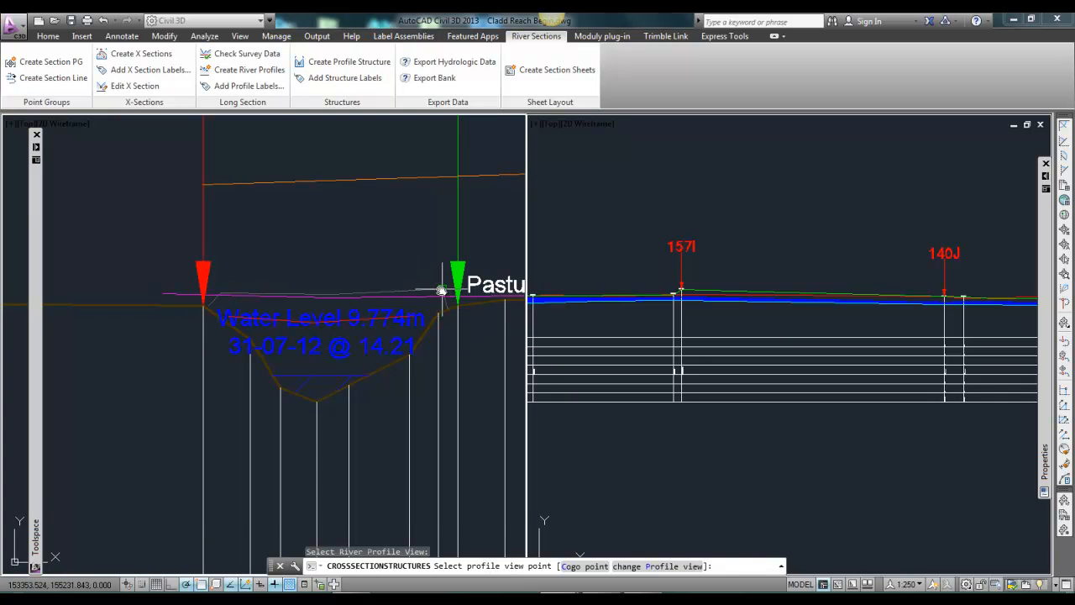
pyautogui.click(441, 289)
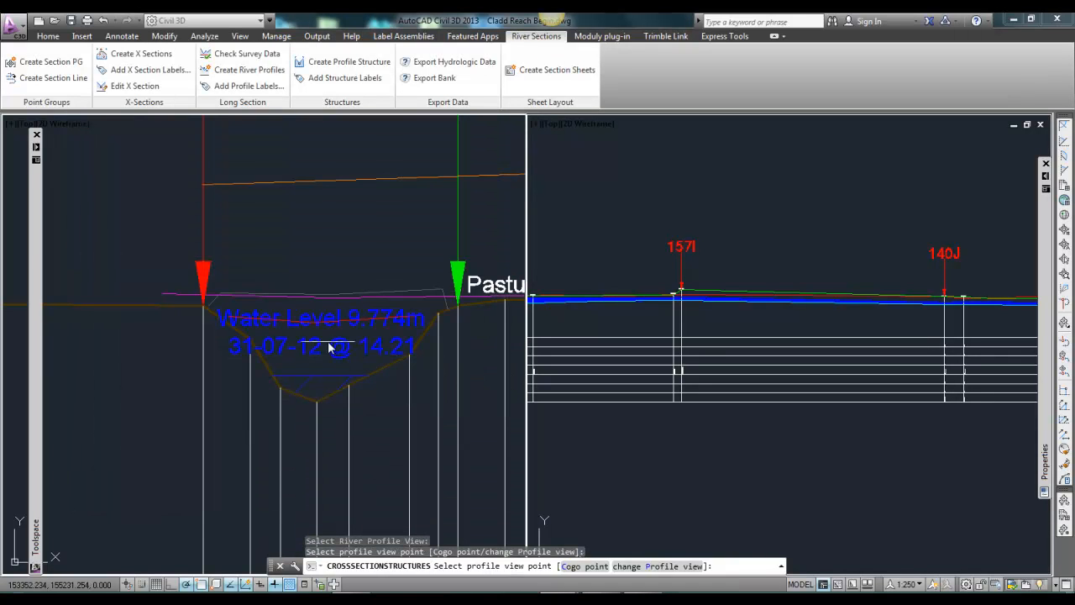
pyautogui.click(680, 294)
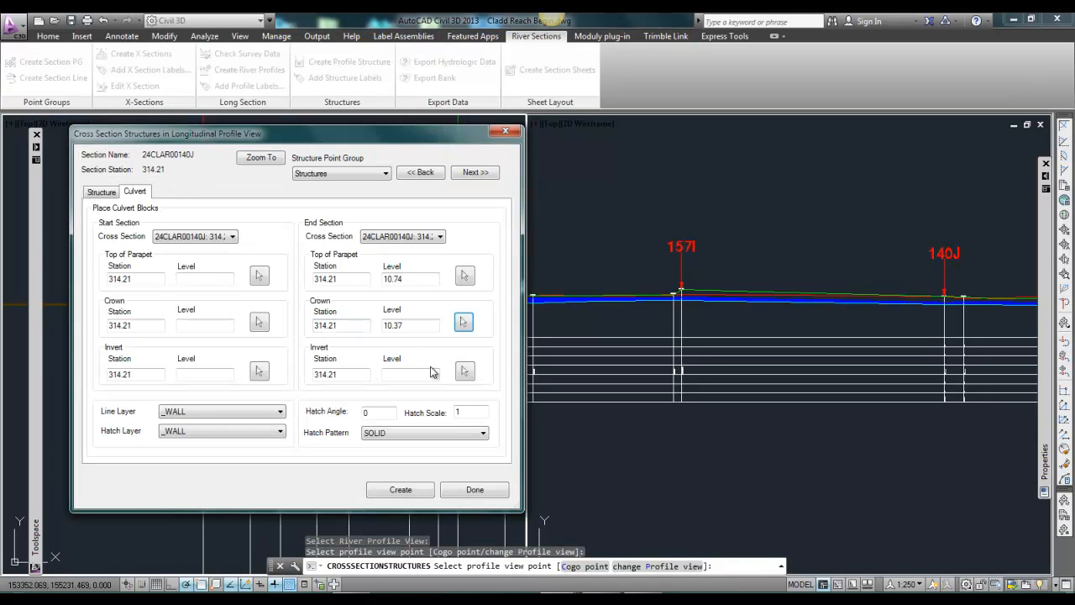
pyautogui.click(465, 371)
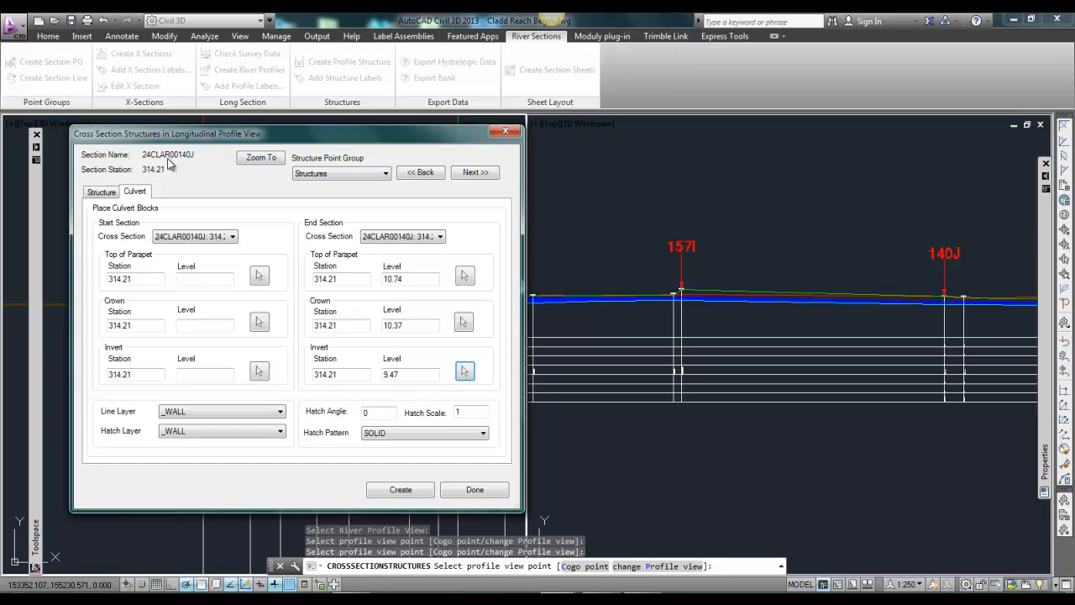
# - Return to section 24CLAR00157I as the culvert start and begin picking its parapet level
pyautogui.click(193, 236)
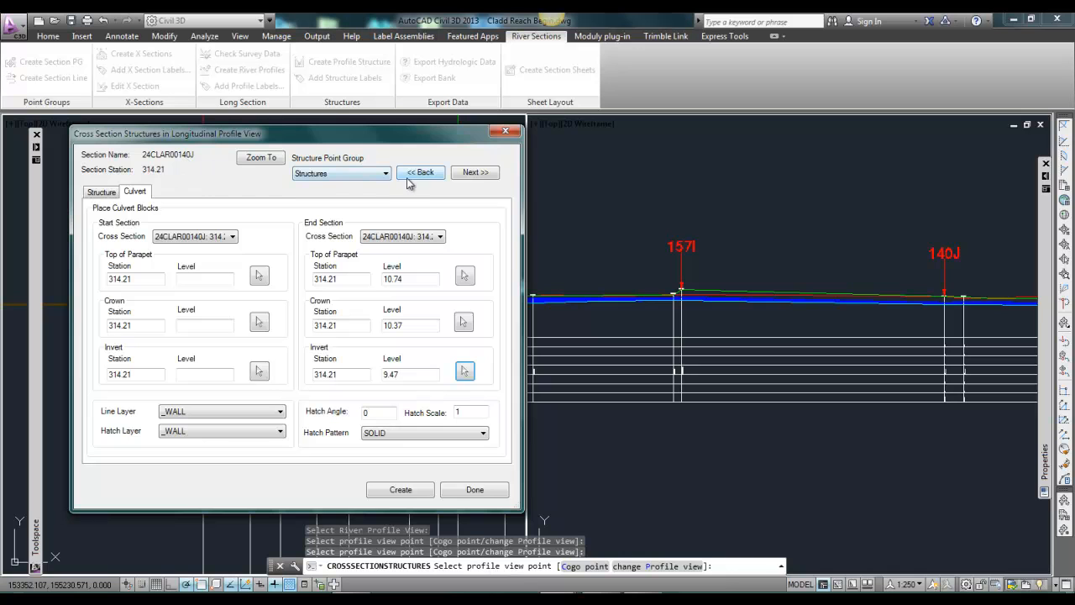
pyautogui.click(421, 172)
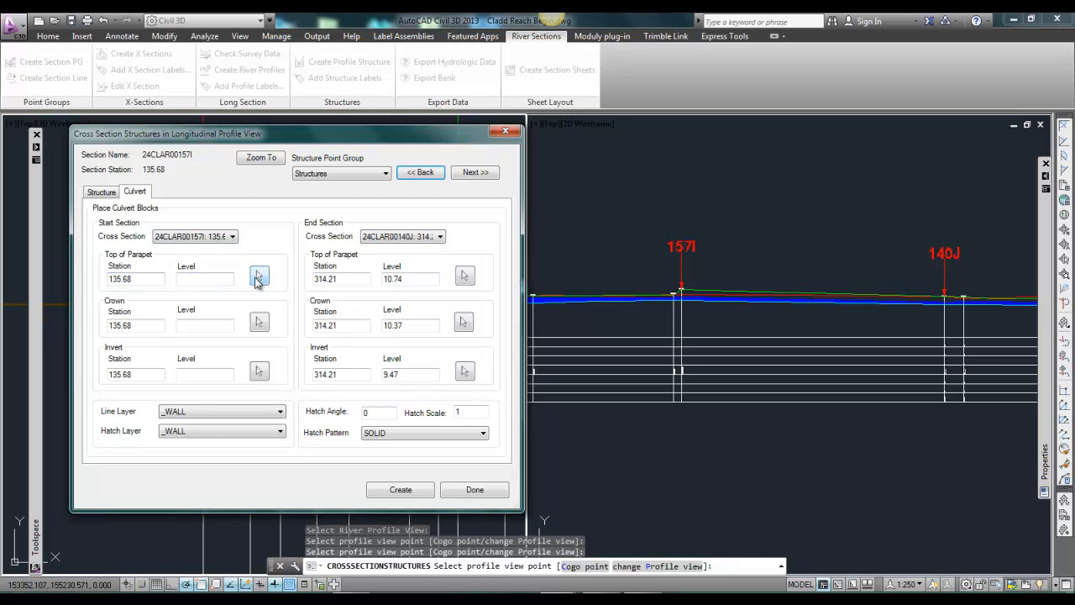
pyautogui.click(474, 489)
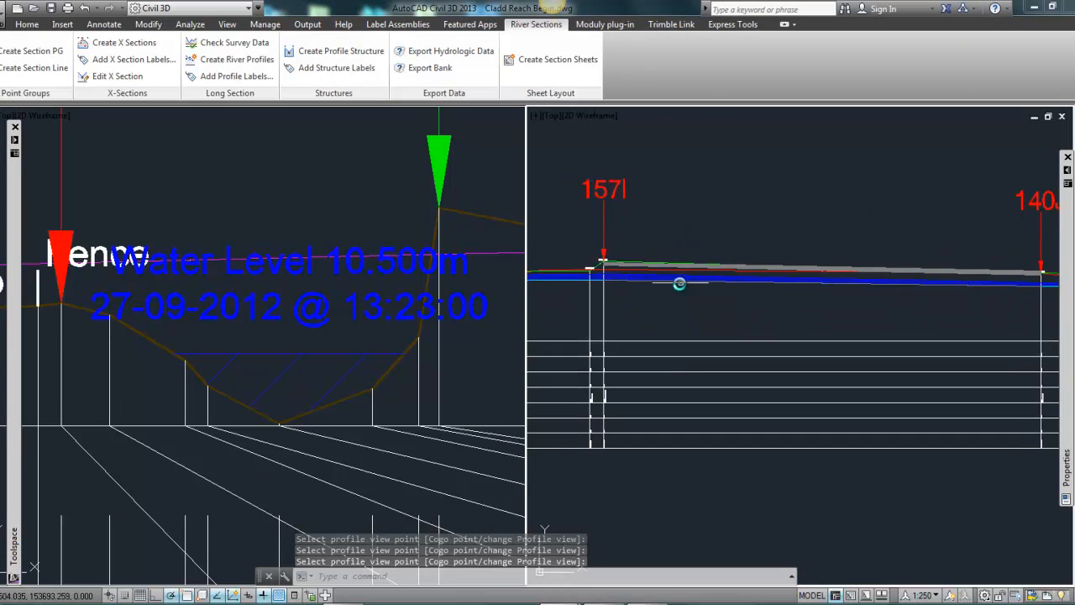
# - Switch to a single viewport, clear the culvert selection, and launch Add Structure Labels
pyautogui.click(226, 24)
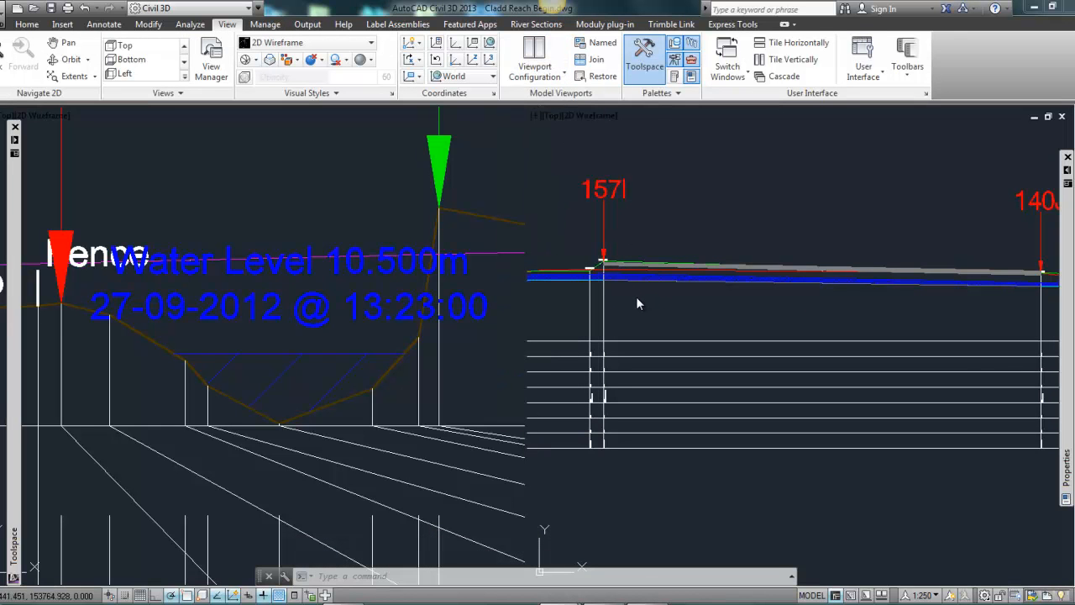
pyautogui.moveTo(639, 299)
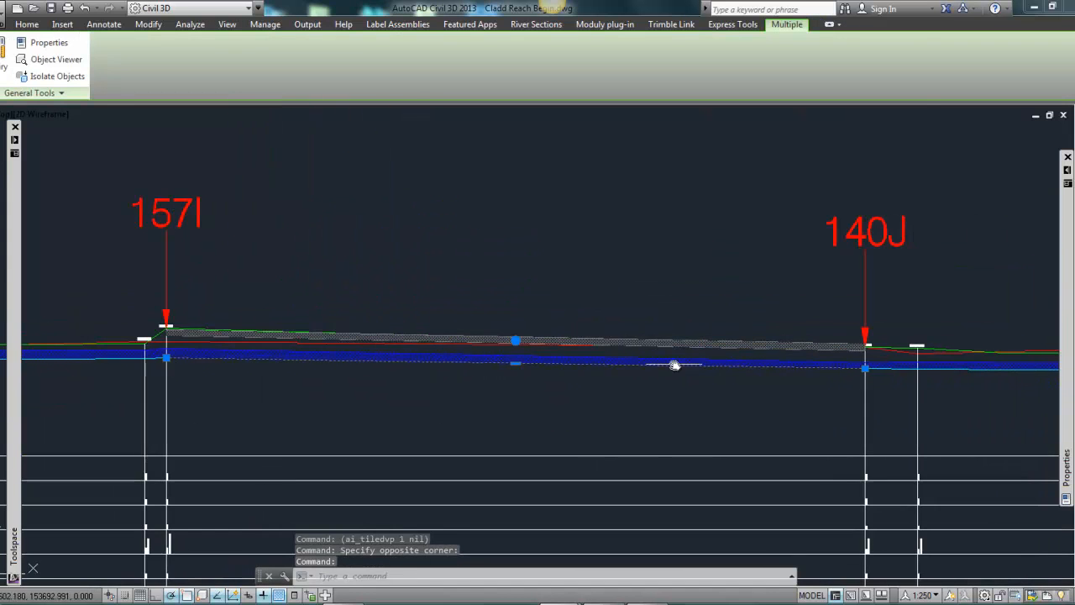
pyautogui.click(227, 23)
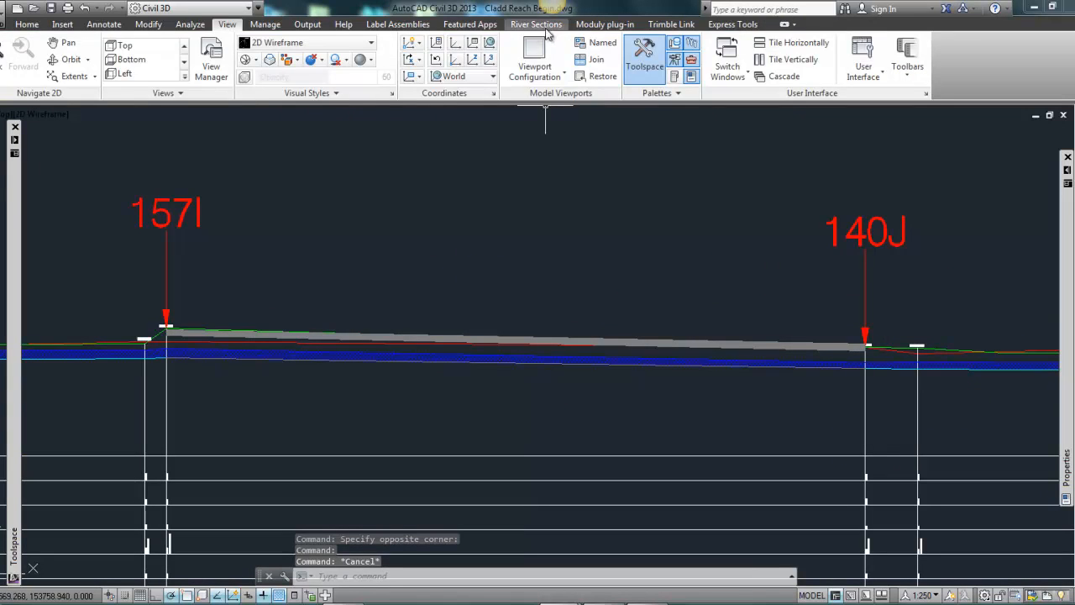
pyautogui.click(535, 23)
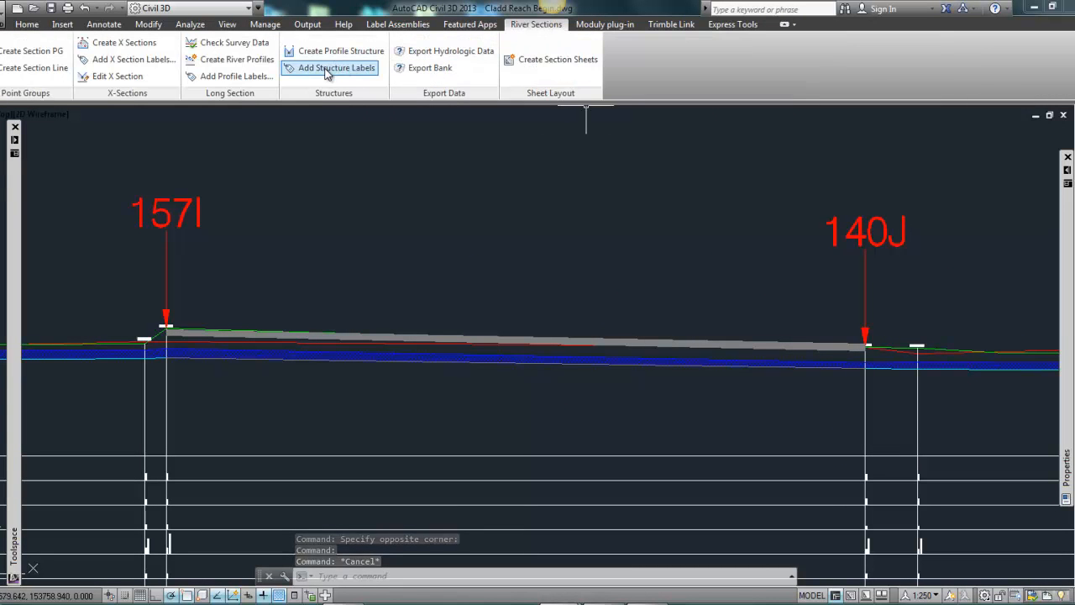
pyautogui.click(336, 67)
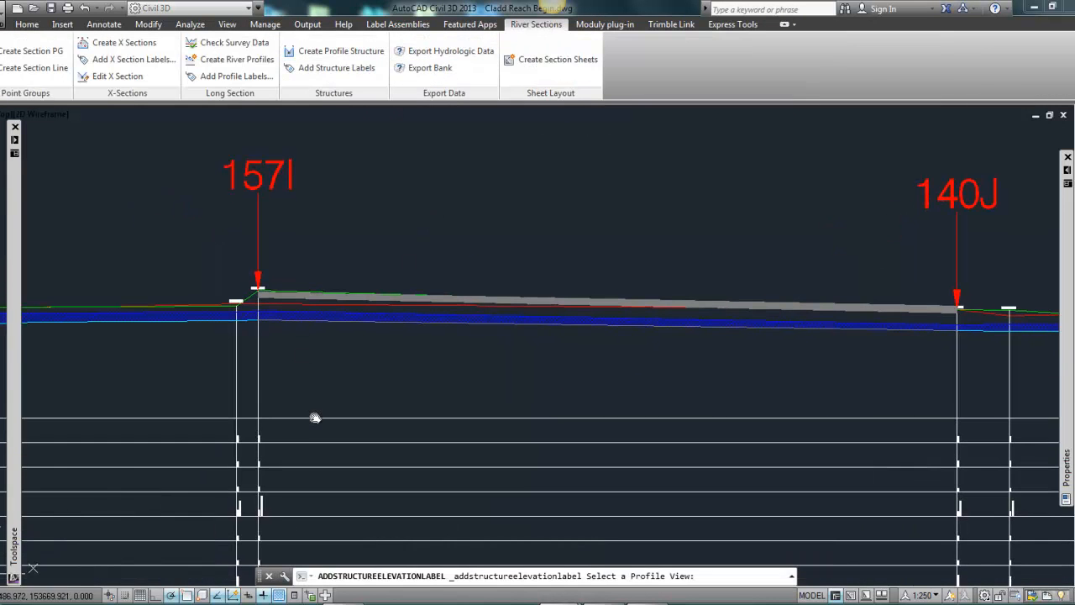